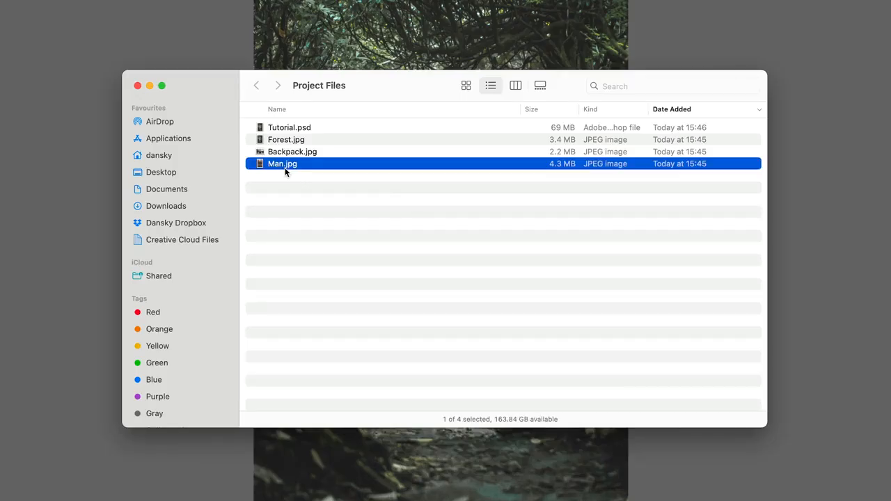
# - Open the project photos from Finder with Adobe Photoshop 2024
pyautogui.rightClick(292, 151)
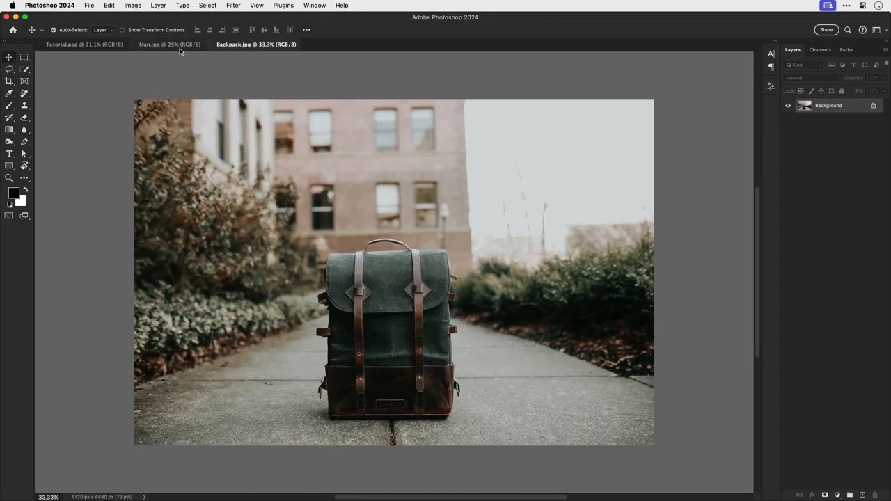
# - Select the man with cloud Select Subject, mask him, name the layer Malcolm and convert to Smart Object
pyautogui.click(169, 43)
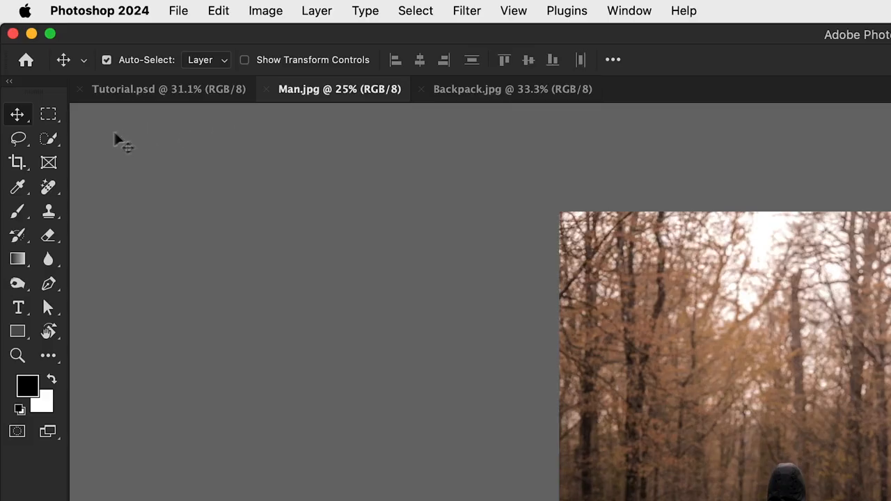
pyautogui.click(47, 140)
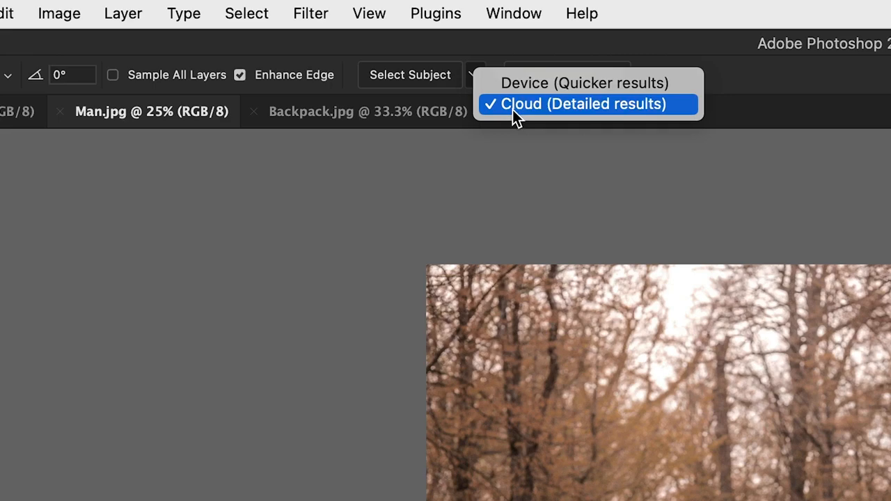
pyautogui.click(583, 103)
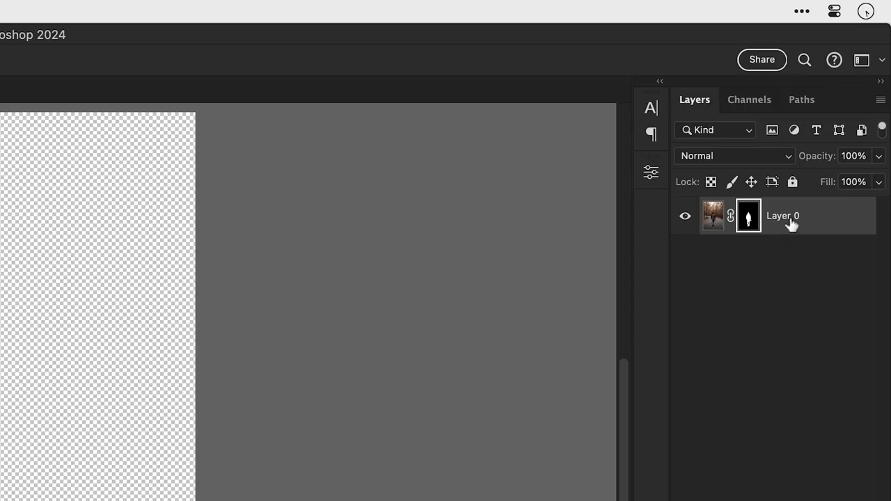
pyautogui.write('Malco')
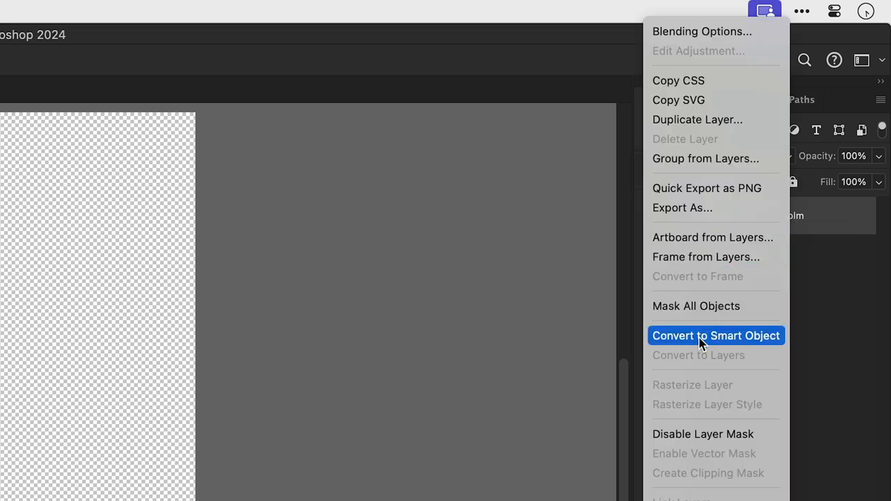
pyautogui.click(716, 336)
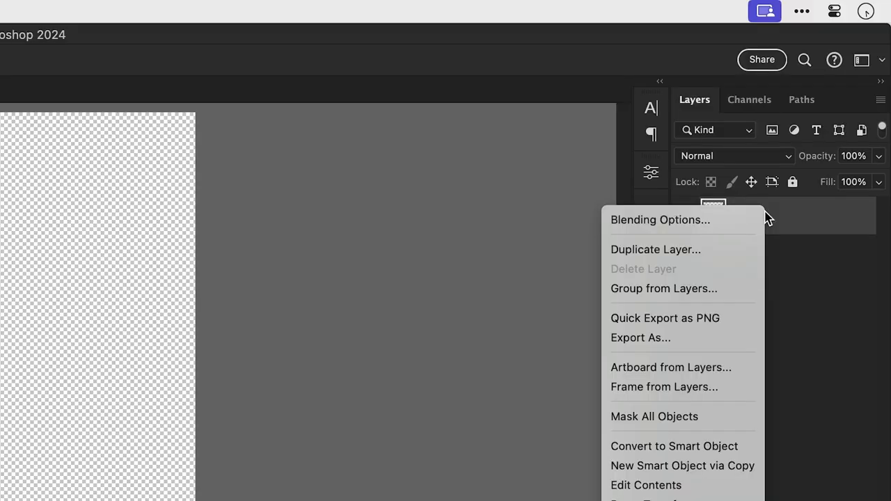
# - Duplicate the Malcolm layer into Tutorial.psd and check it in that document
pyautogui.click(655, 249)
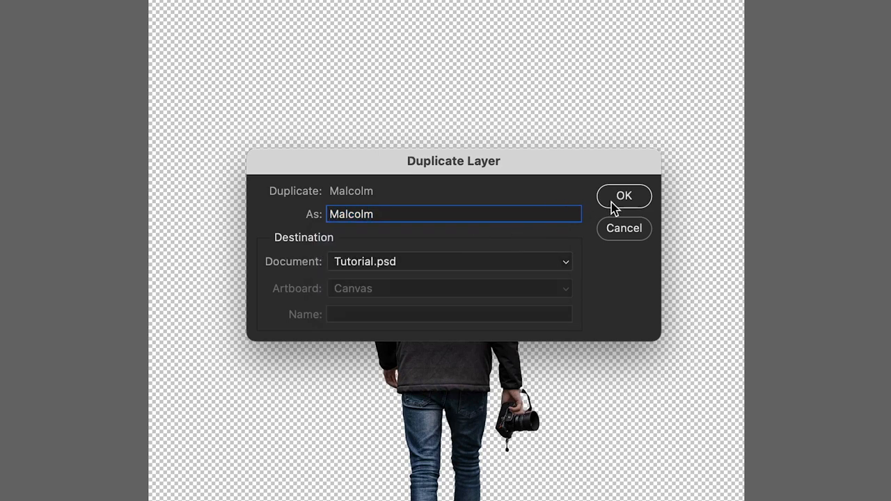
pyautogui.click(624, 195)
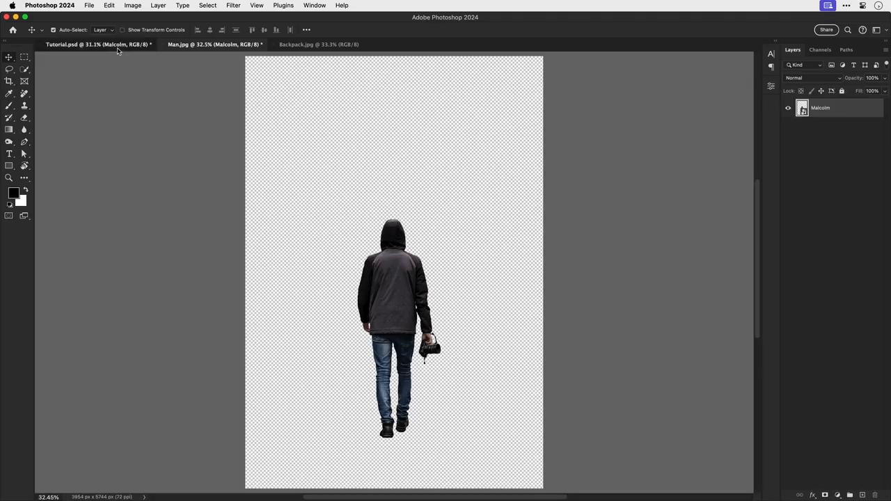
pyautogui.click(212, 43)
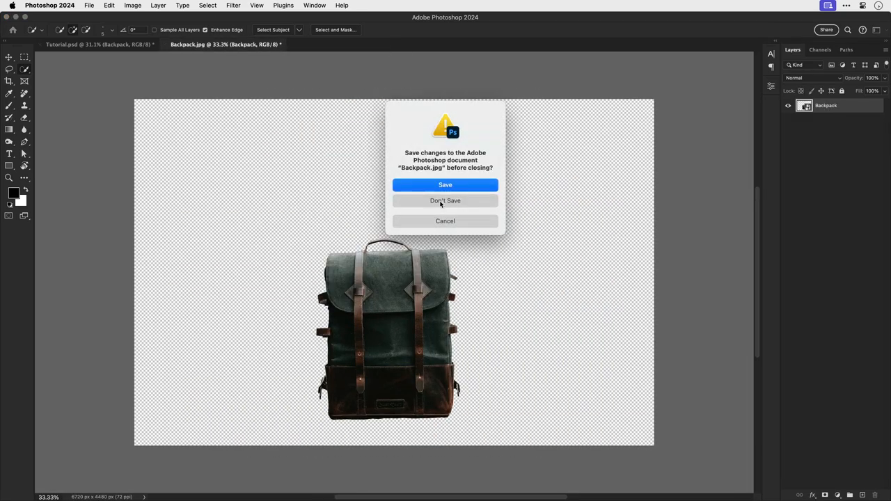
# - Discard the backpack photo, scale the backpack onto the man's back and flip them horizontally
pyautogui.click(446, 201)
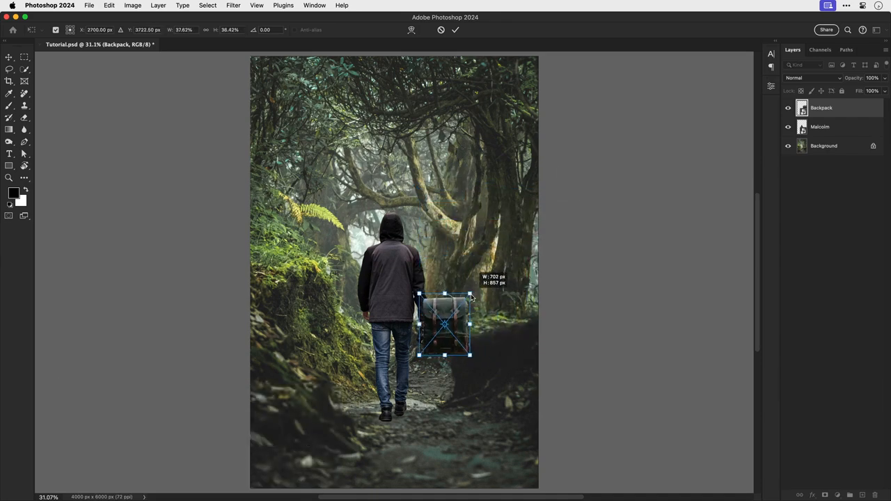
pyautogui.moveTo(445, 326); pyautogui.dragTo(393, 276)
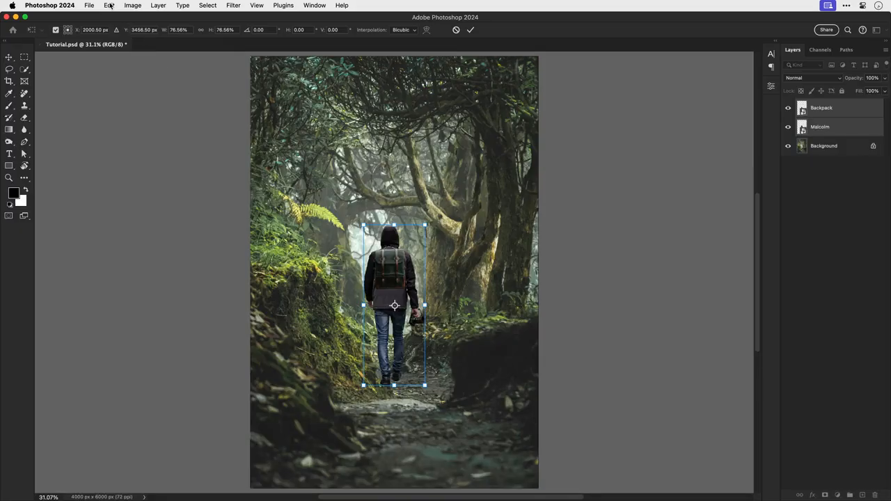
pyautogui.click(109, 5)
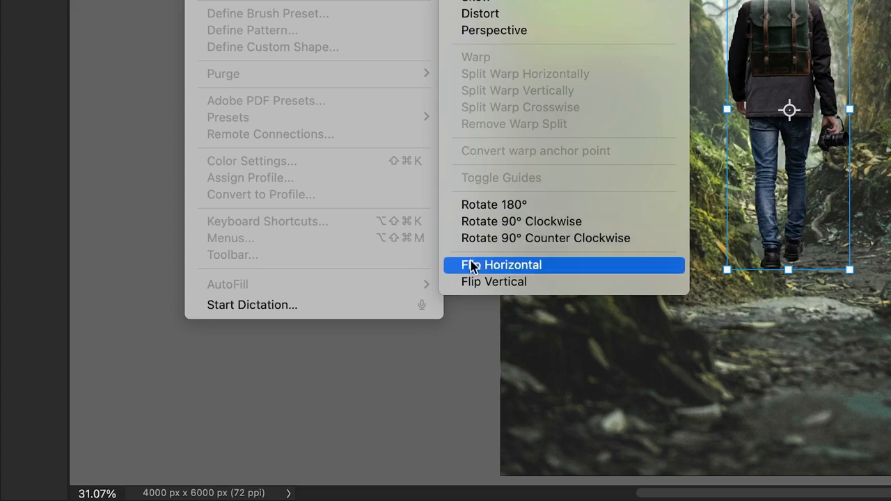
pyautogui.click(500, 265)
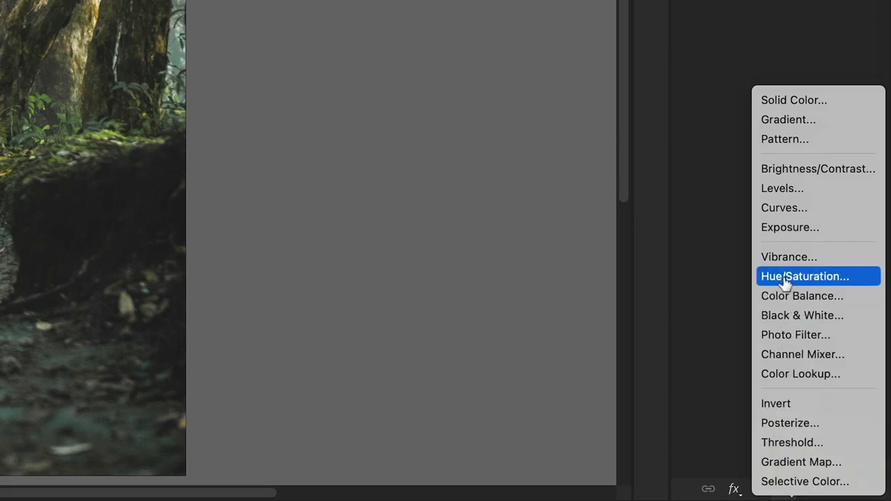
# - Add a Hue/Saturation adjustment, hide the Backpack layer and add a Curves adjustment on Malcolm
pyautogui.click(805, 276)
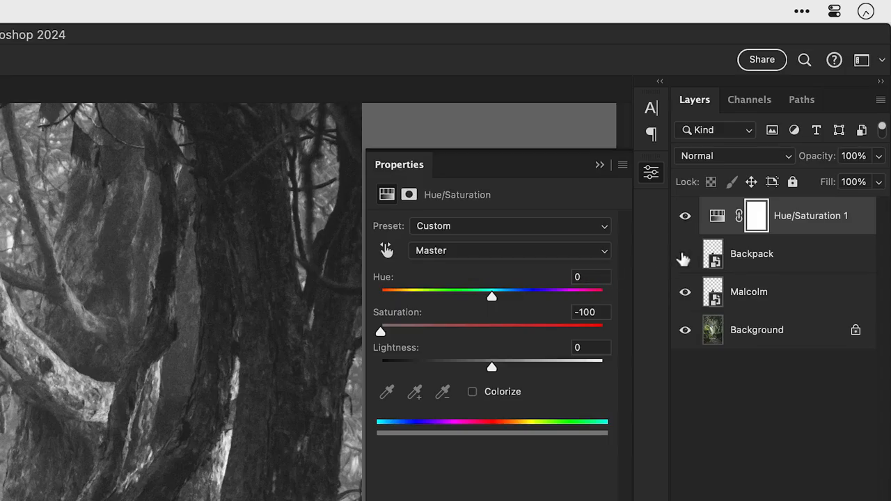
pyautogui.click(749, 292)
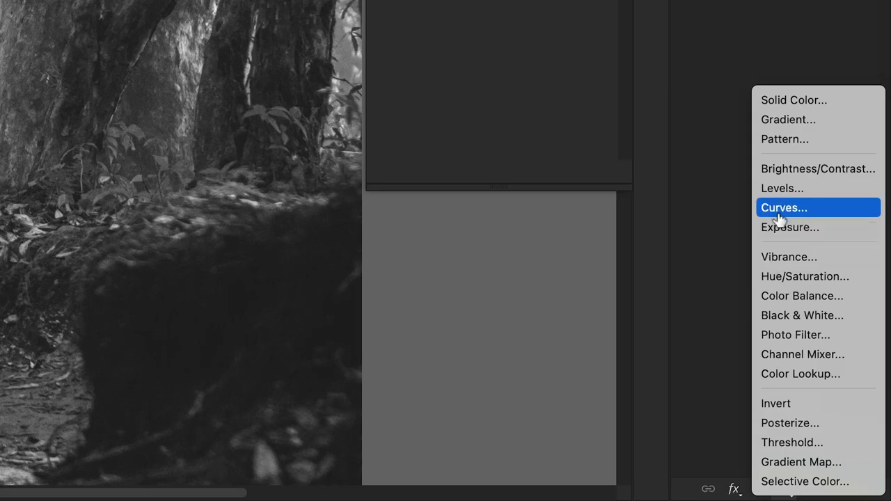
pyautogui.click(784, 207)
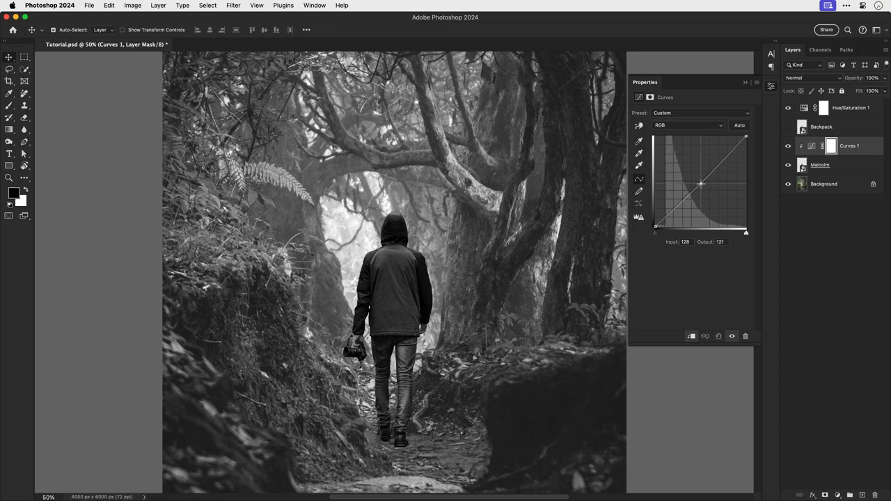
# - Shape the curve to brighten the man's midtones while keeping his darkest tones at black
pyautogui.moveTo(702, 184); pyautogui.dragTo(689, 174)
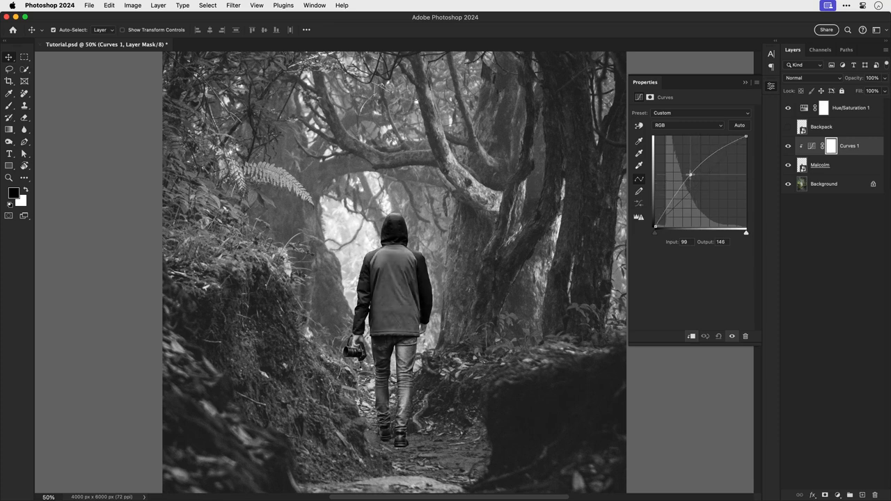
pyautogui.moveTo(690, 174); pyautogui.dragTo(694, 184)
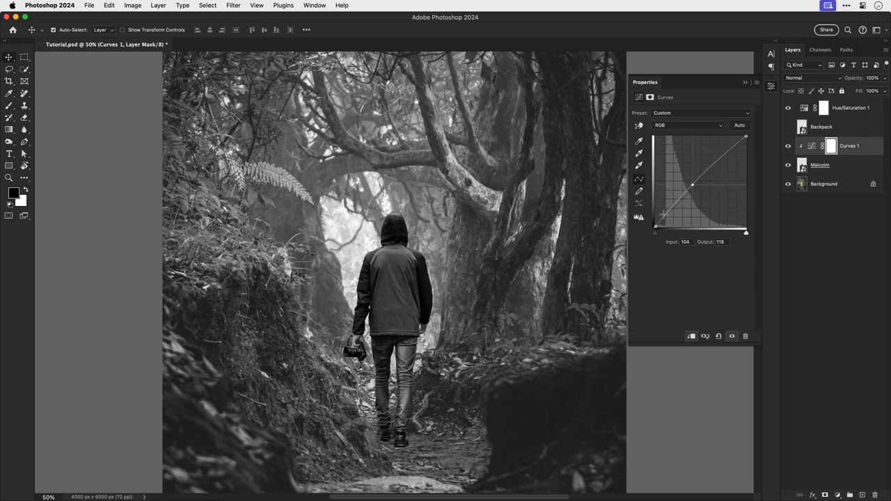
pyautogui.moveTo(694, 184); pyautogui.dragTo(654, 189)
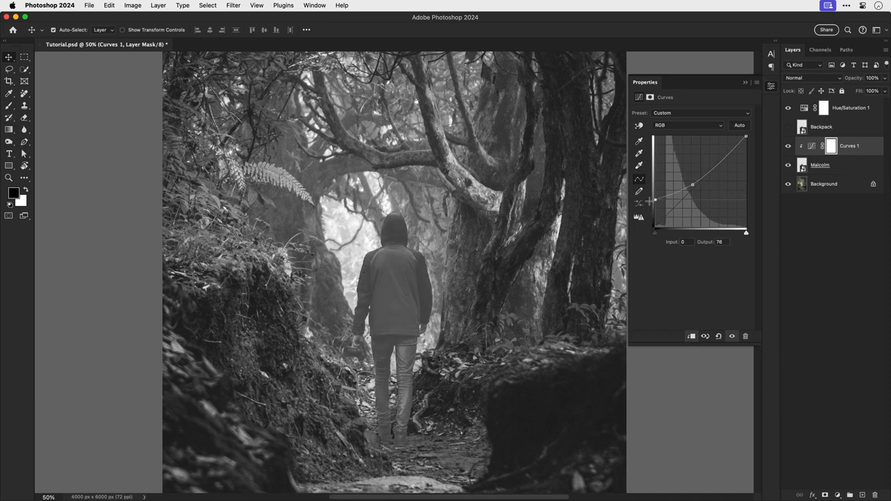
pyautogui.moveTo(652, 201); pyautogui.dragTo(651, 223)
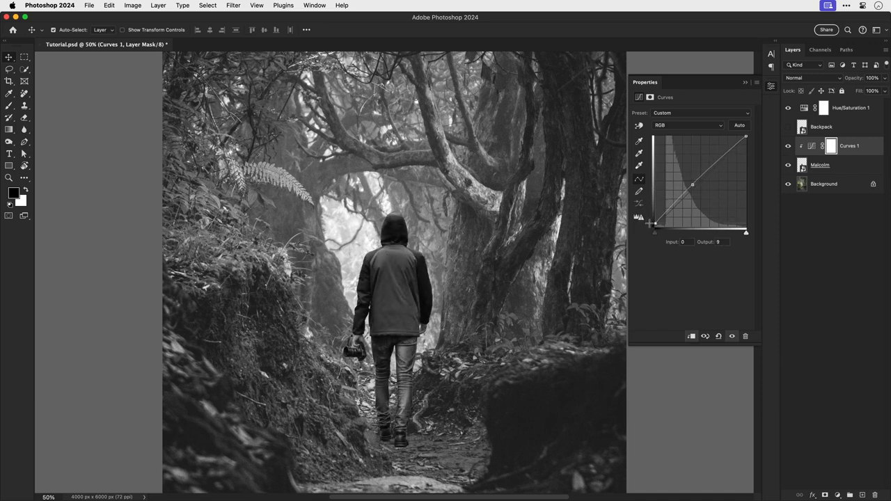
pyautogui.moveTo(655, 223); pyautogui.dragTo(655, 222)
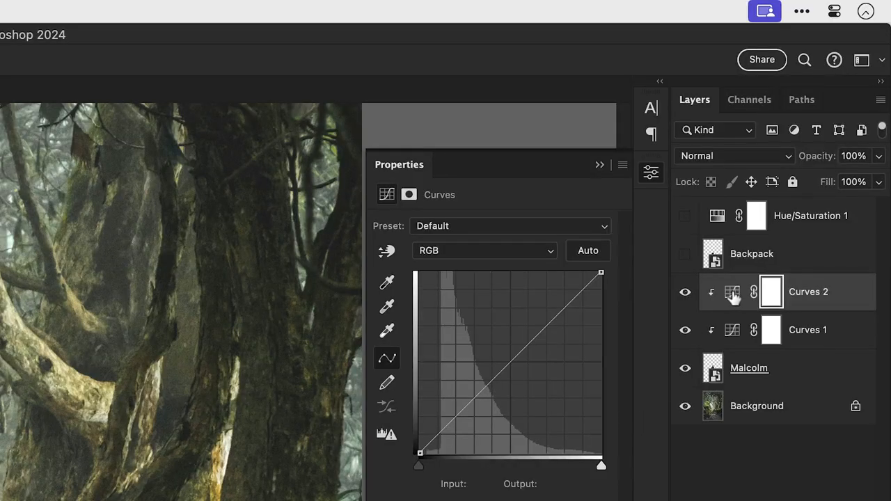
pyautogui.moveTo(733, 292)
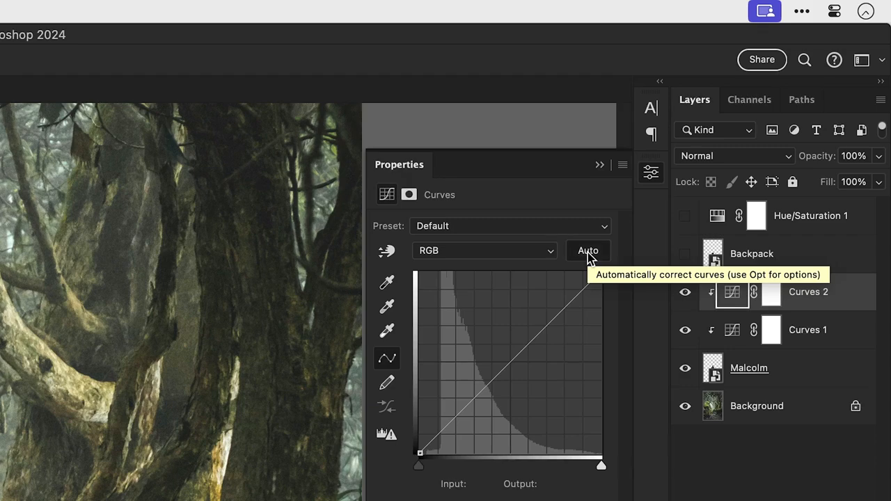
# - Open the Auto Color Correction Options for the Curves 2 adjustment
pyautogui.click(588, 251)
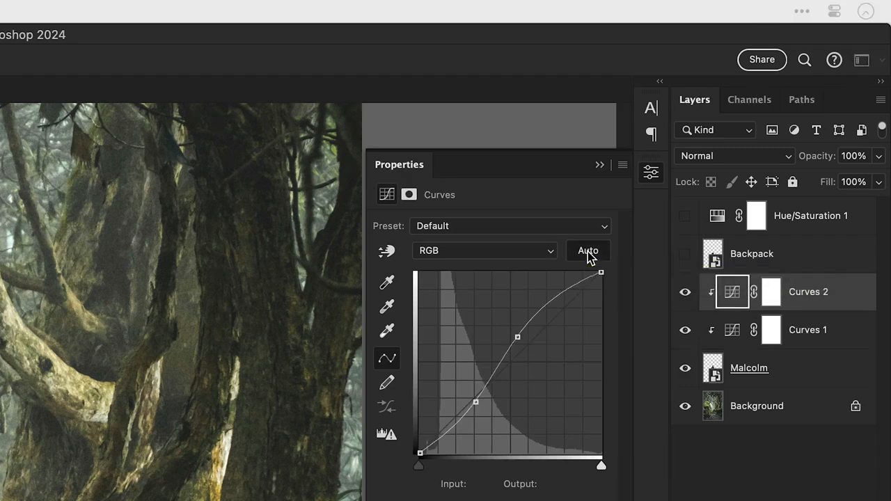
pyautogui.click(587, 250)
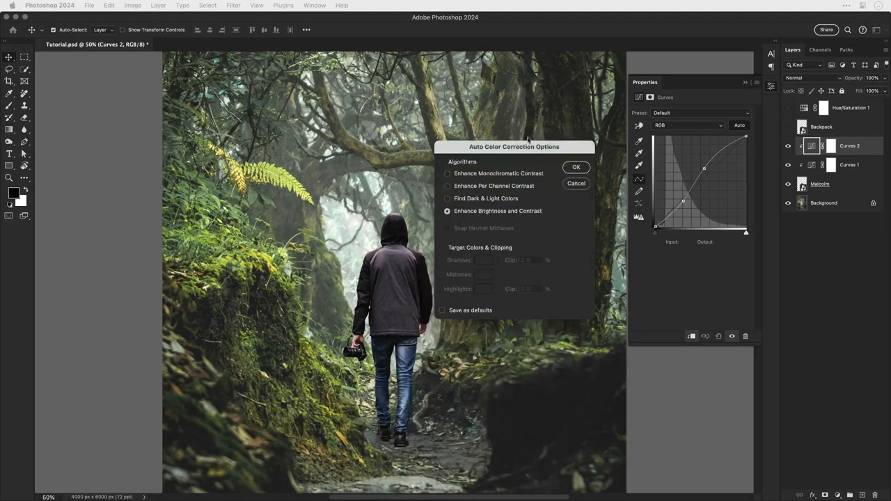
# - Set auto correction to Find Dark & Light Colors with a pale yellow highlight target, not saved as default
pyautogui.moveTo(514, 146); pyautogui.dragTo(531, 70)
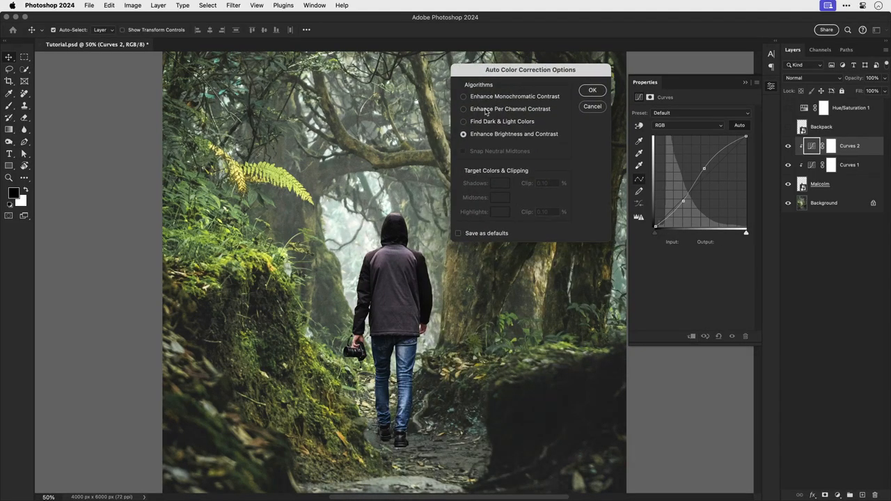
pyautogui.click(463, 121)
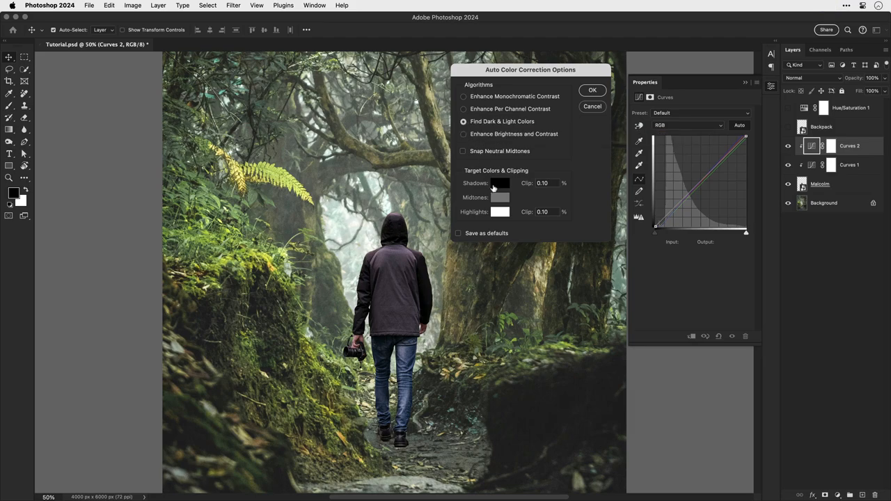
pyautogui.click(500, 183)
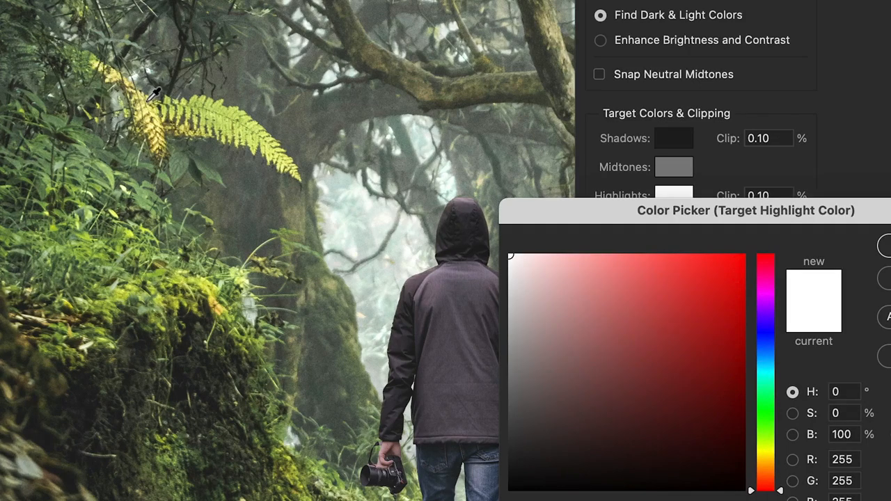
pyautogui.click(620, 285)
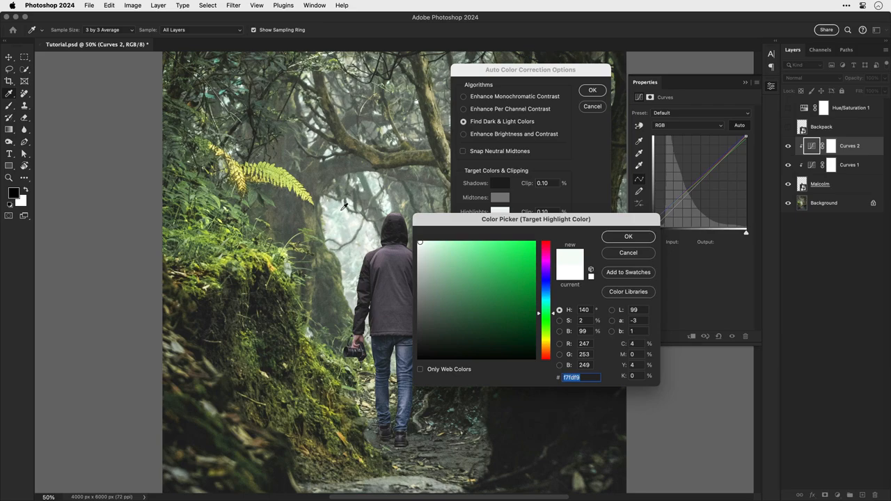
pyautogui.moveTo(209, 286)
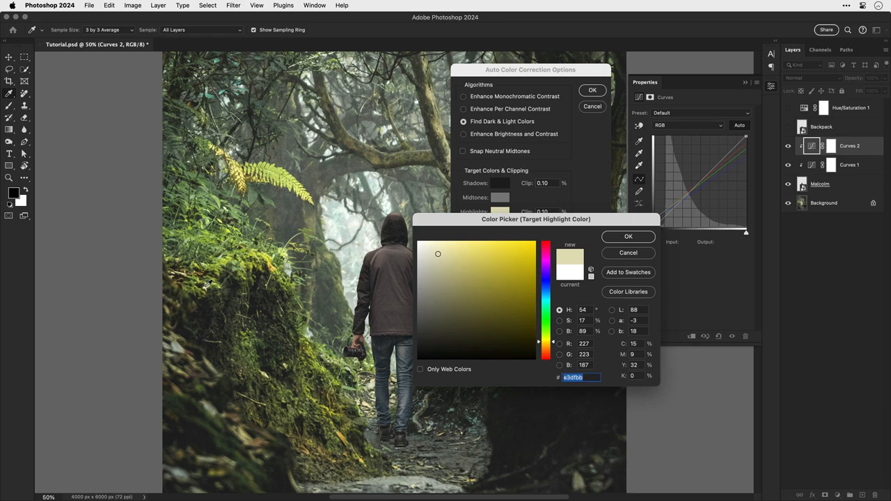
pyautogui.click(627, 237)
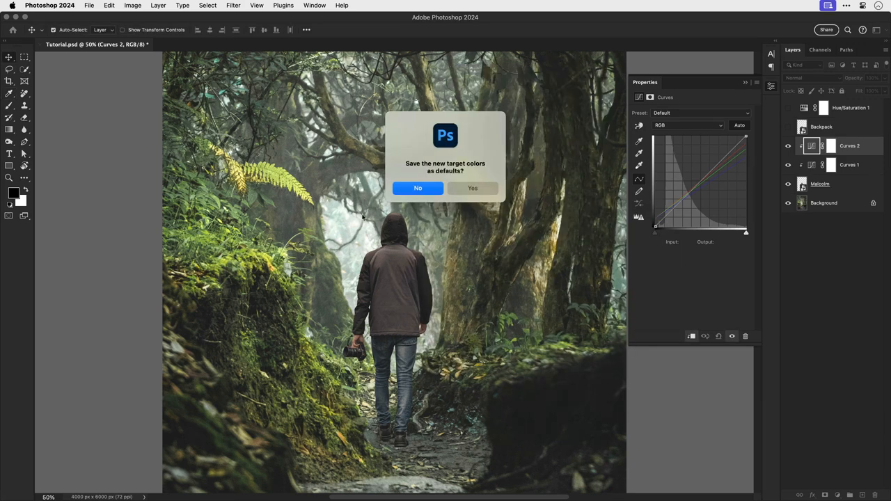
pyautogui.click(418, 188)
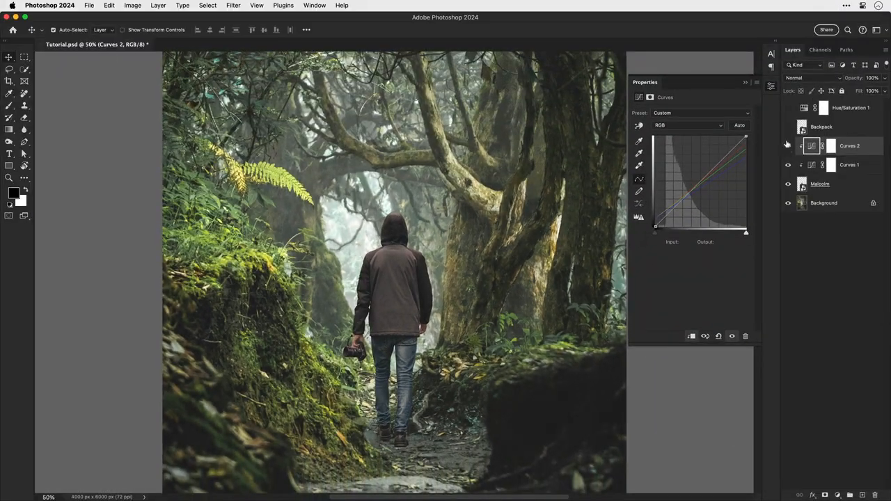
# - Make the Backpack layer and its clipped Hue/Saturation adjustment visible again
pyautogui.click(788, 127)
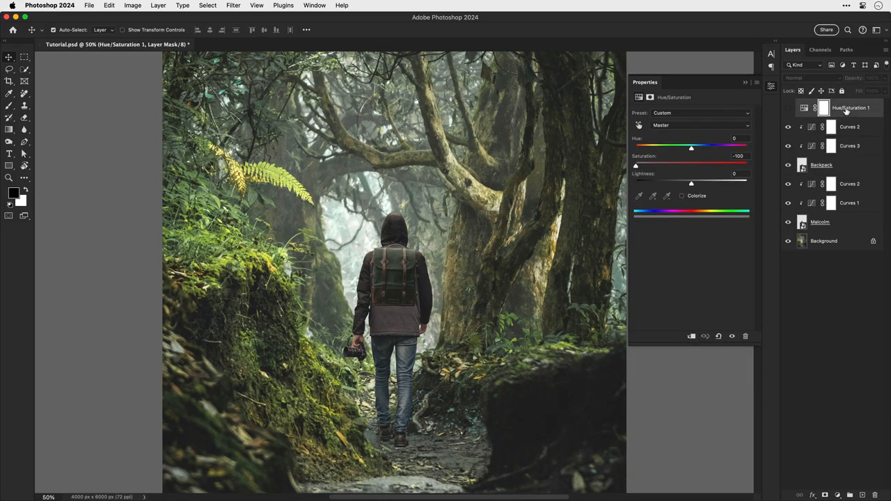
pyautogui.click(849, 108)
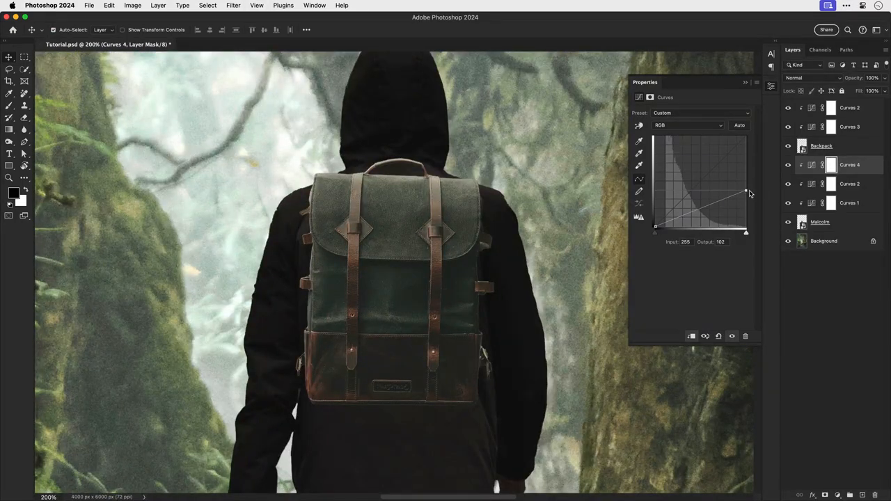
# - Target the Curves 4 mask with an enlarged Soft Round brush ready to paint the backpack shadow
pyautogui.click(830, 165)
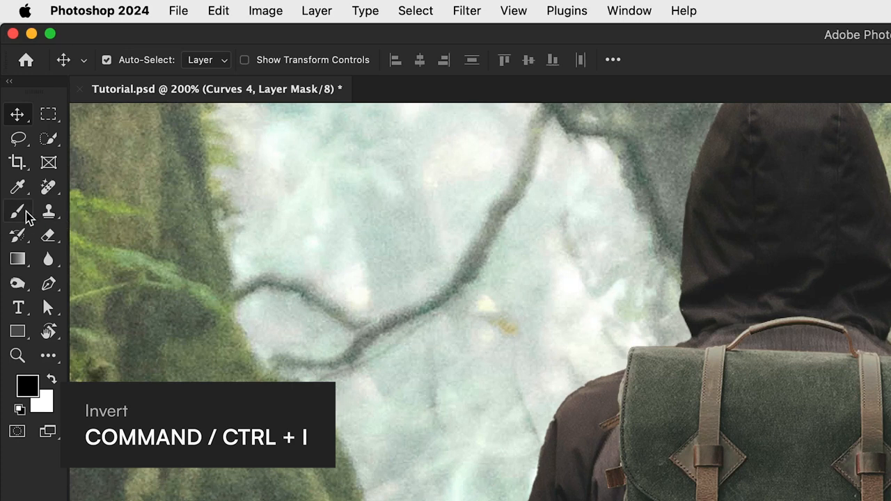
pyautogui.click(17, 210)
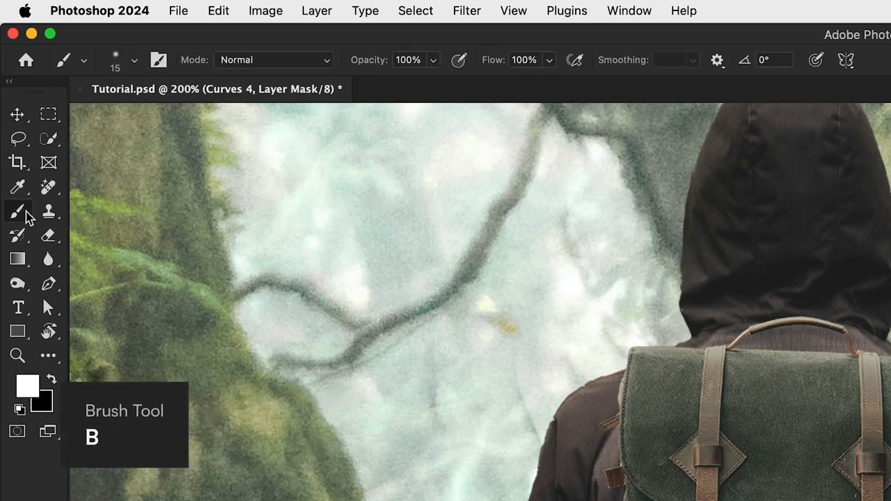
pyautogui.click(134, 58)
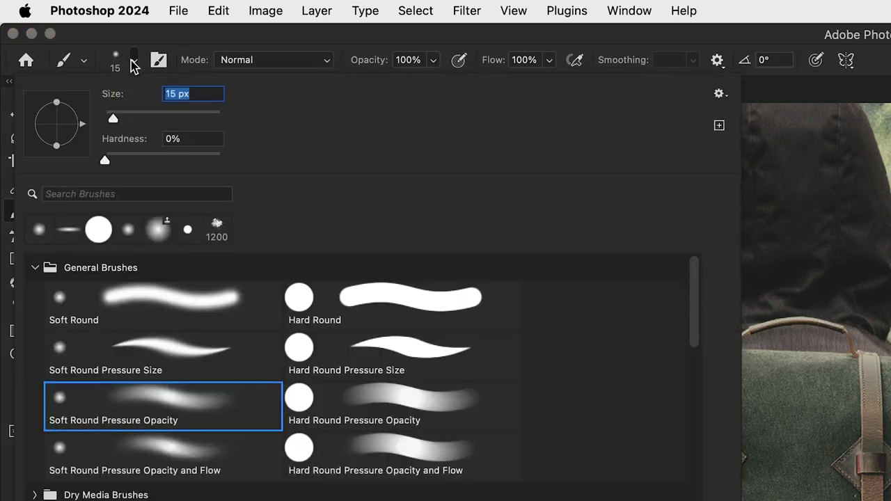
pyautogui.click(39, 230)
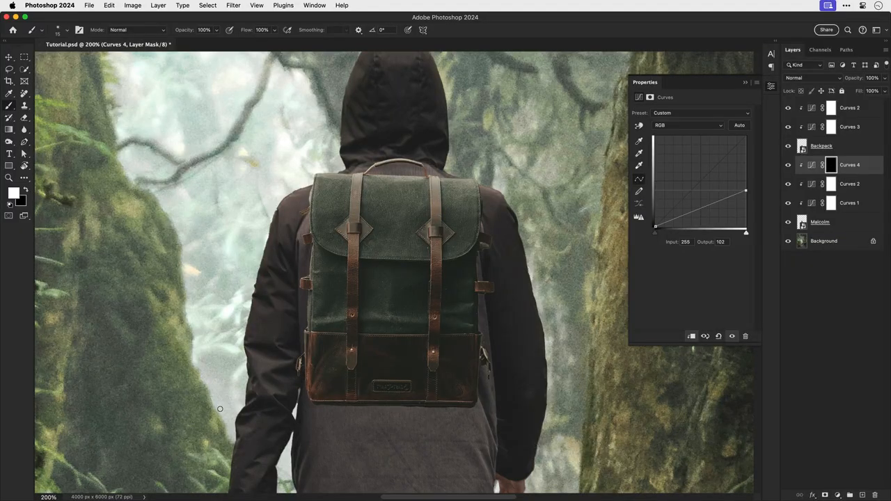
pyautogui.press(']')
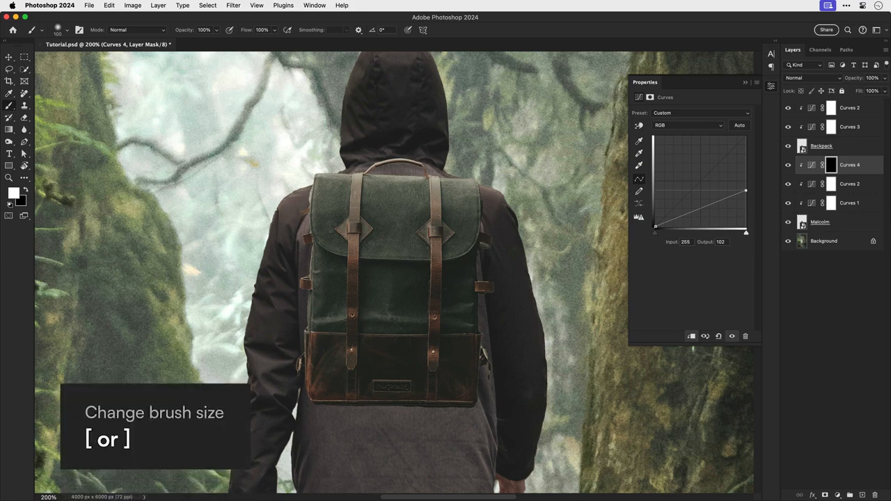
pyautogui.press(']')
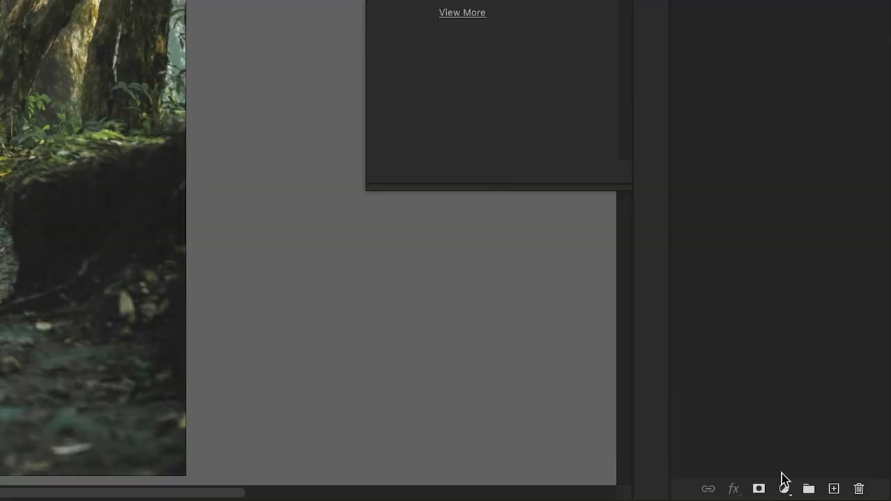
# - Add Curves 5 above Background, darken it and paint a soft shadow under the man's feet
pyautogui.click(783, 488)
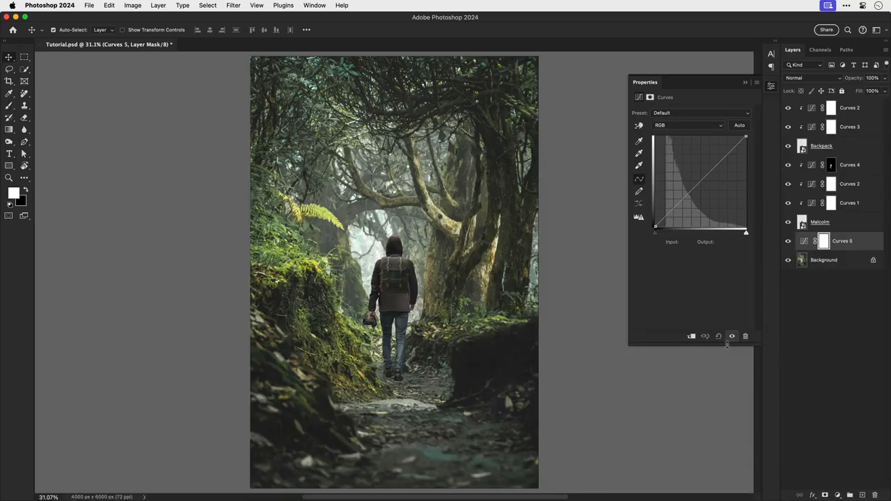
pyautogui.moveTo(746, 133); pyautogui.dragTo(746, 176)
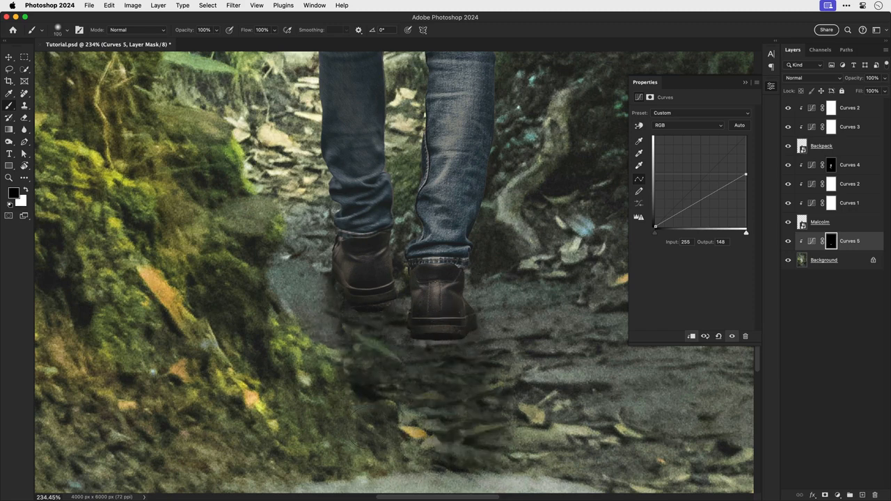
pyautogui.moveTo(369, 429)
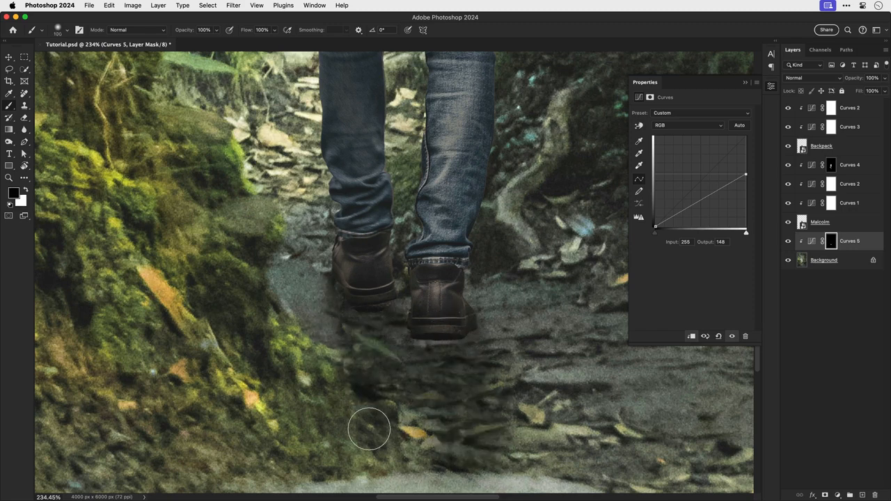
pyautogui.moveTo(747, 174); pyautogui.dragTo(747, 198)
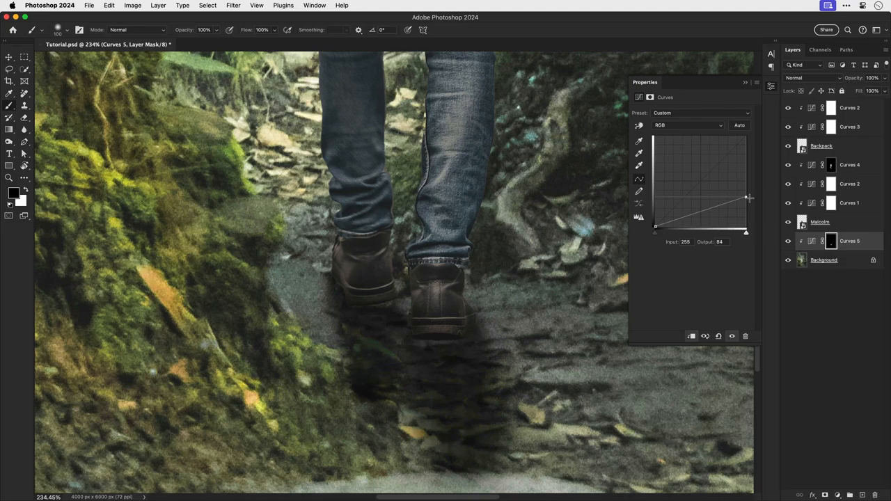
pyautogui.moveTo(750, 197); pyautogui.dragTo(747, 195)
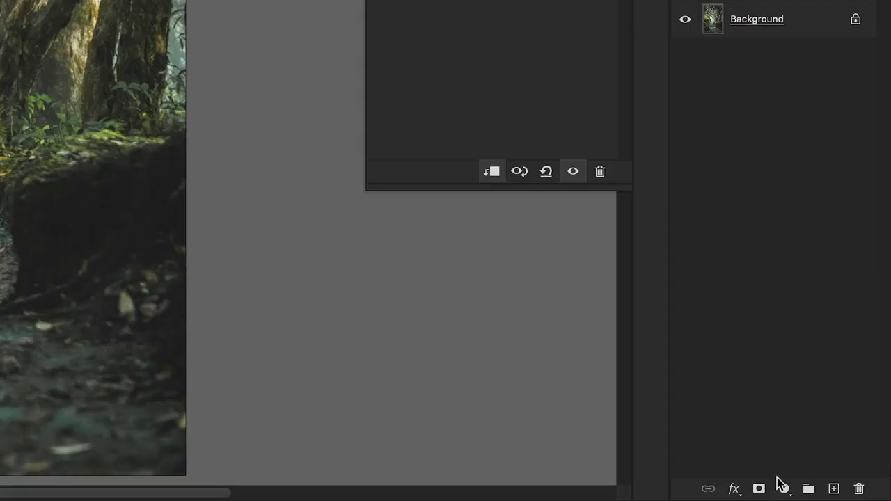
# - Make Color Fill 1 pale yellow and paint its mask so the glow sits only in the misty path centre
pyautogui.click(759, 487)
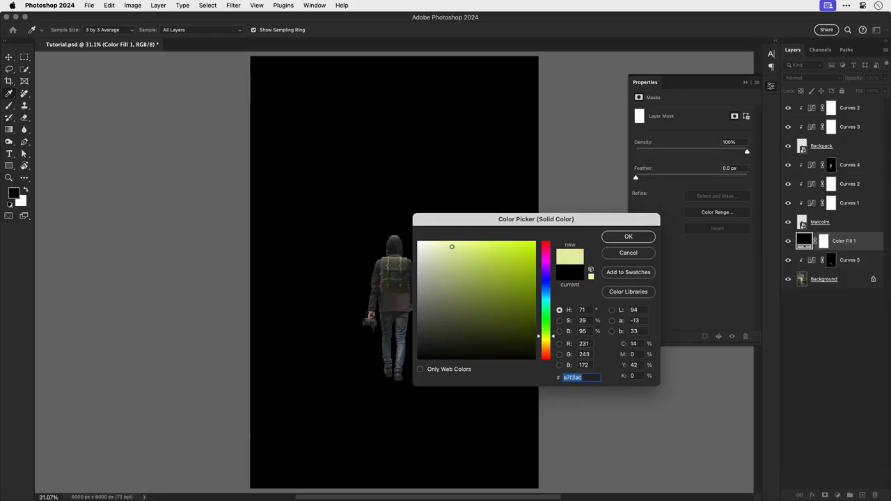
pyautogui.click(440, 245)
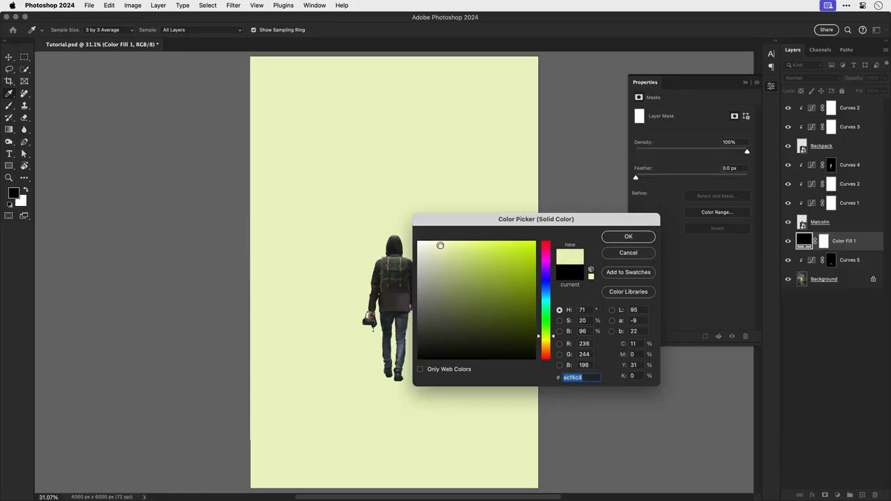
pyautogui.click(627, 237)
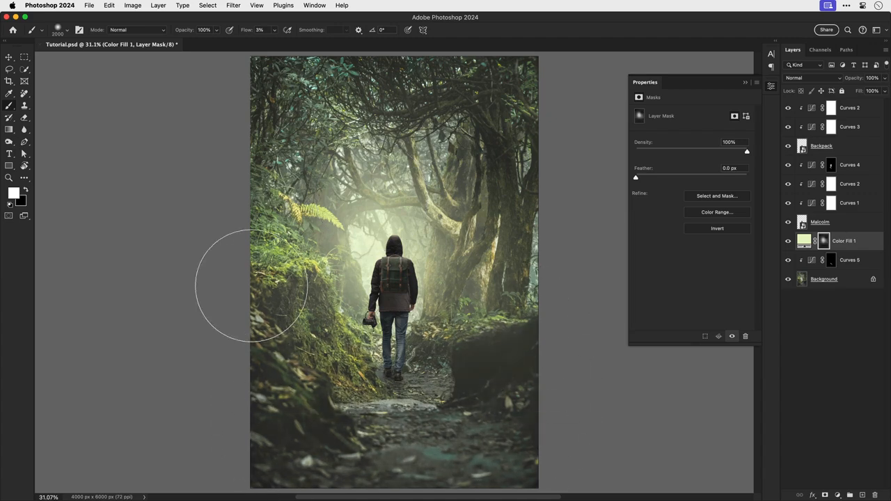
pyautogui.click(8, 57)
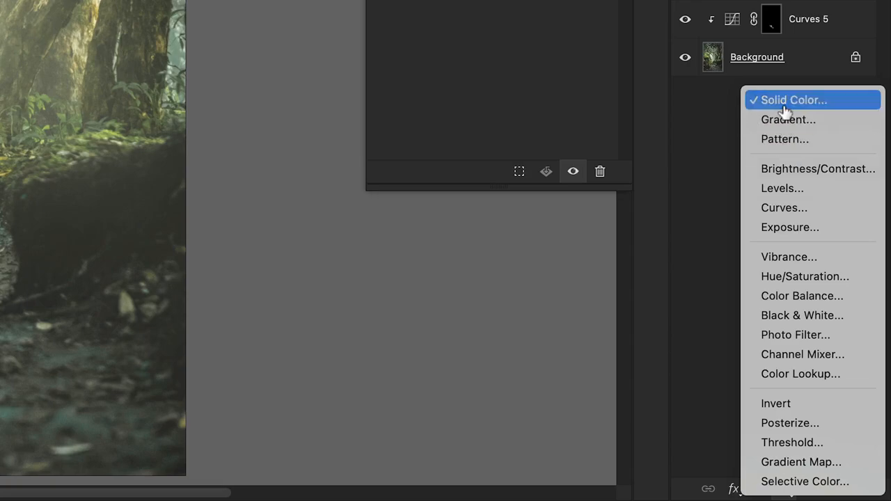
# - Add a masked pale yellow Color Fill 2 set to Linear Dodge (Add) with Fill lowered to 78%
pyautogui.click(792, 100)
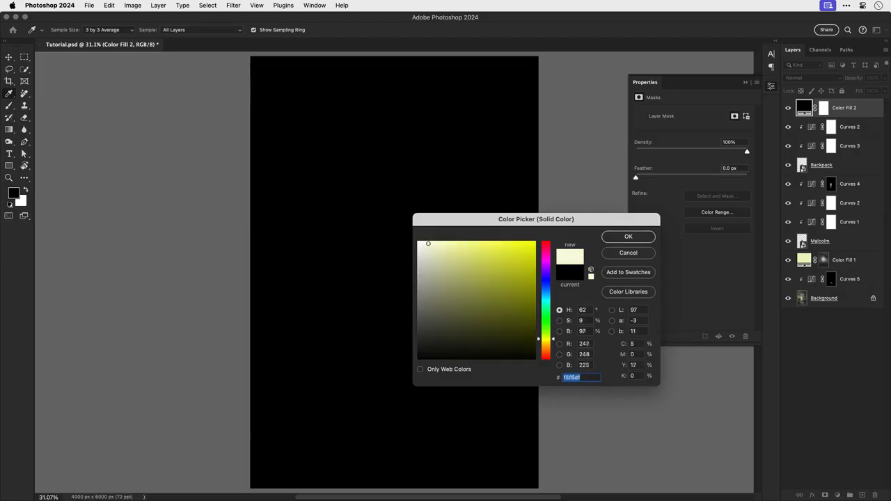
pyautogui.click(626, 237)
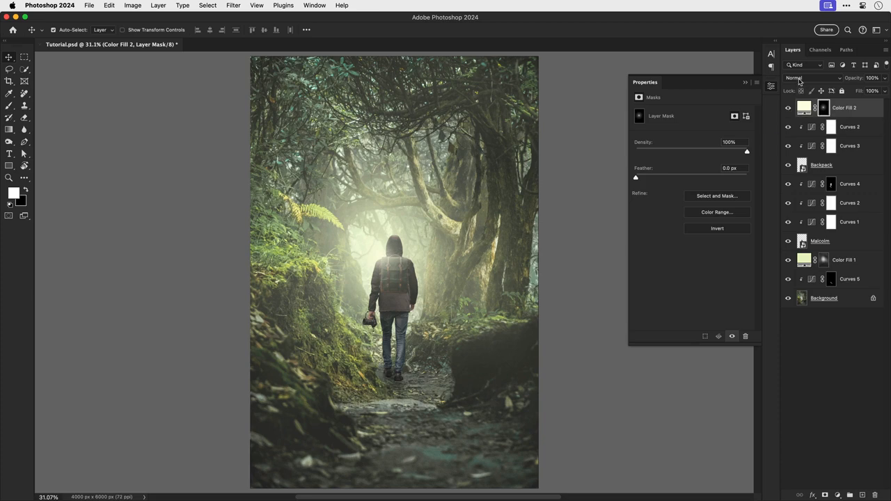
pyautogui.click(813, 78)
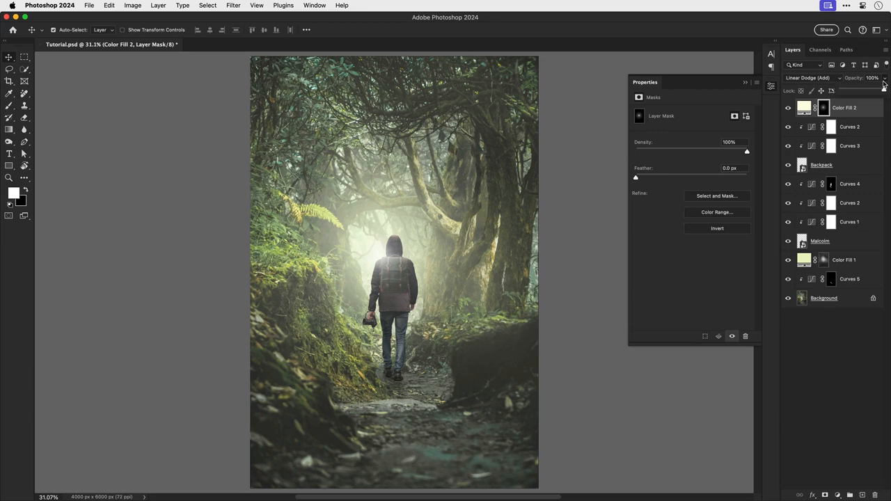
pyautogui.moveTo(877, 91); pyautogui.dragTo(864, 91)
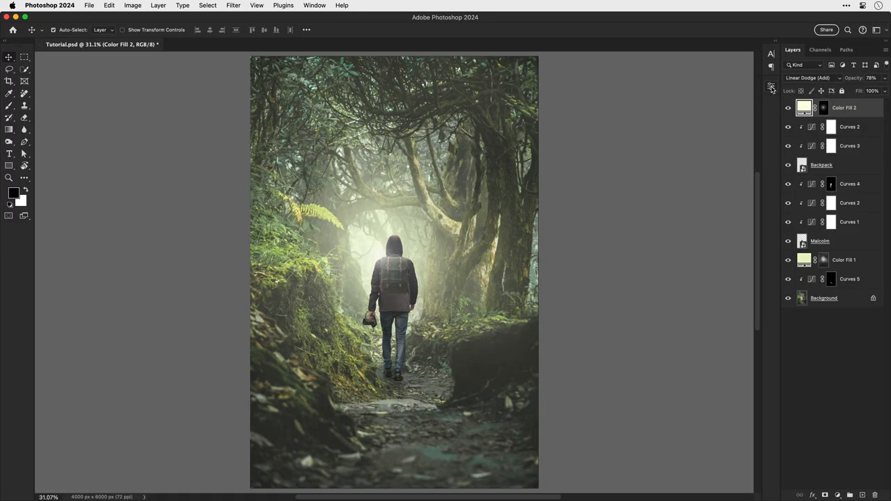
# - Merge all visible layers into a top Final smart object layer and bring it into Camera Raw
pyautogui.press('cmd+a')
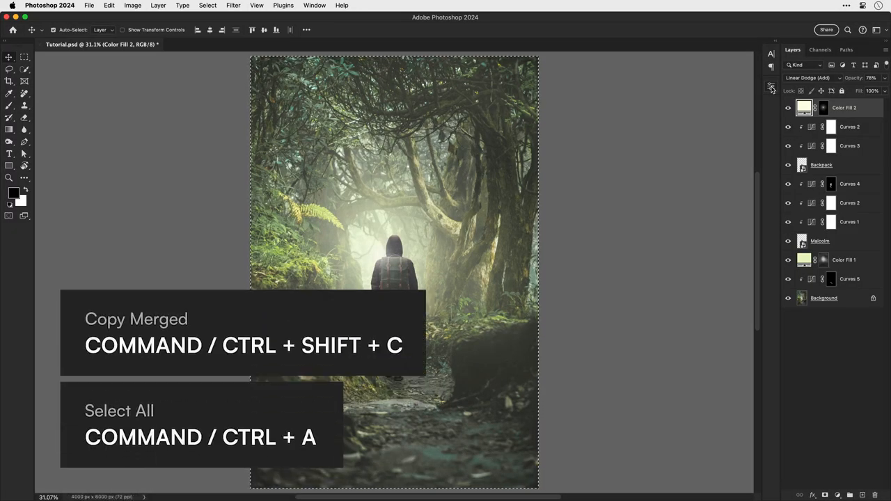
pyautogui.press('cmd+v')
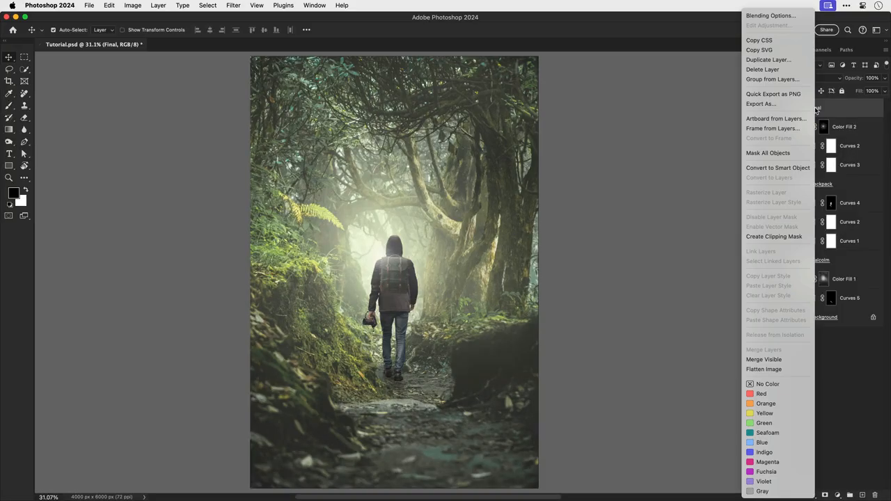
pyautogui.moveTo(778, 167)
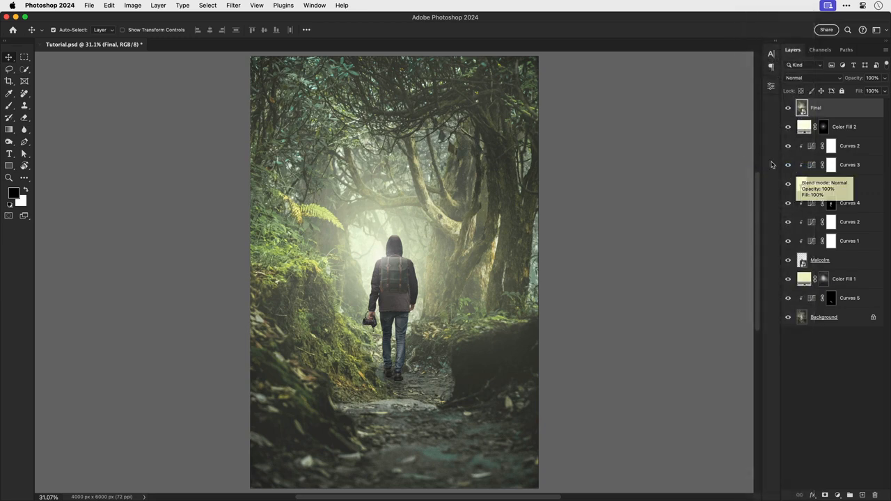
pyautogui.click(234, 6)
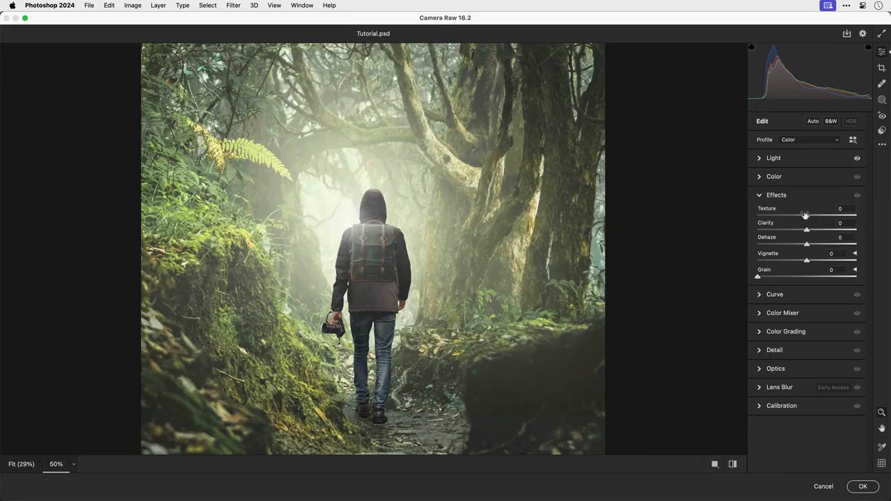
# - Settle Texture at +23 and Clarity at +14 in Camera Raw's Effects panel
pyautogui.moveTo(805, 215); pyautogui.dragTo(857, 215)
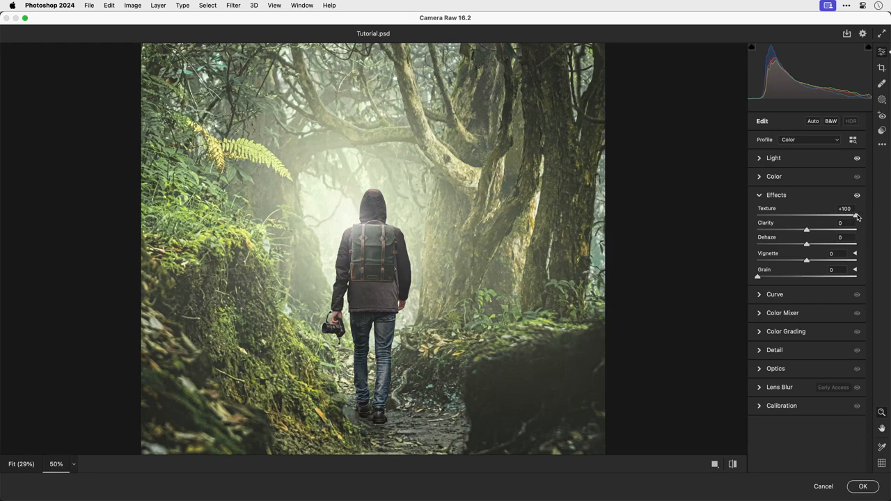
pyautogui.moveTo(857, 216); pyautogui.dragTo(819, 216)
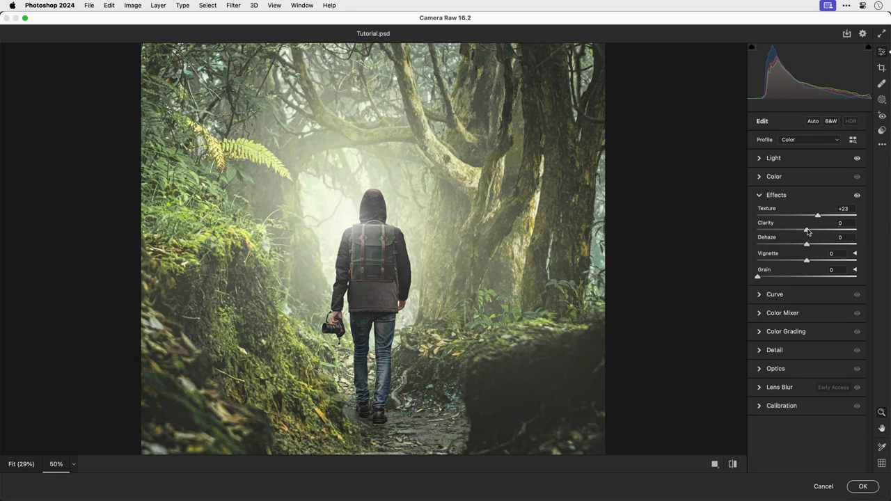
pyautogui.moveTo(808, 230); pyautogui.dragTo(819, 229)
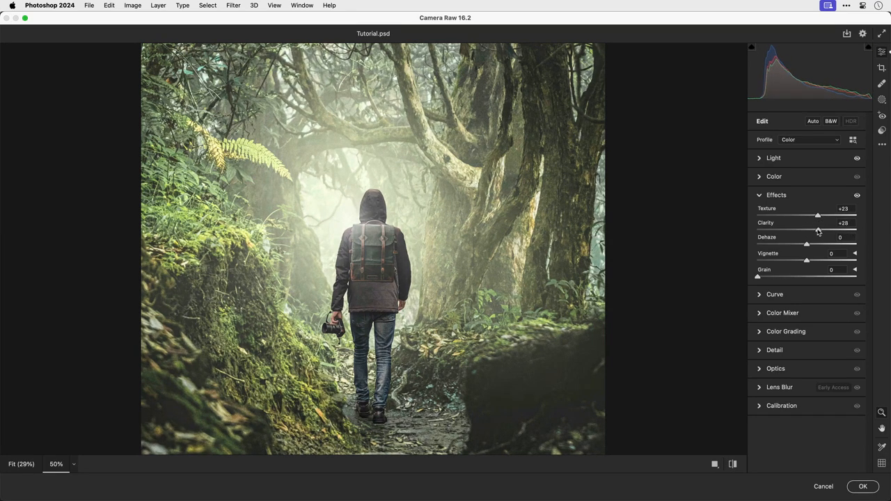
pyautogui.moveTo(824, 231); pyautogui.dragTo(815, 231)
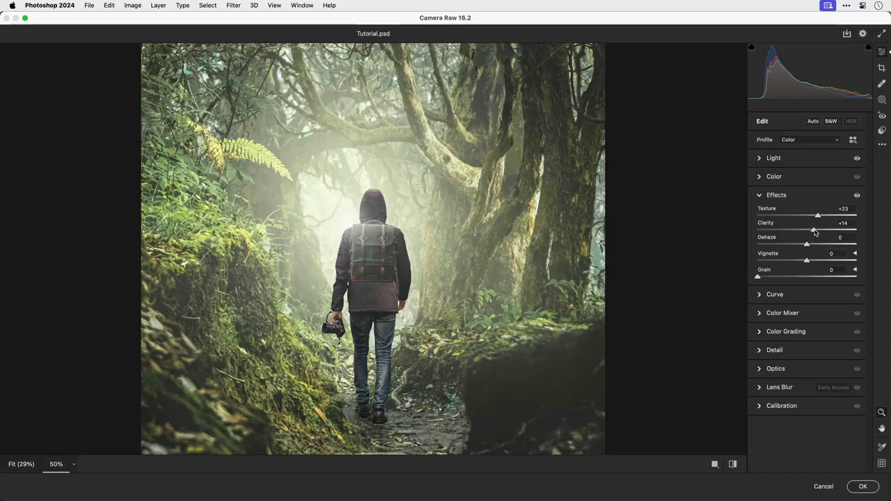
pyautogui.click(780, 387)
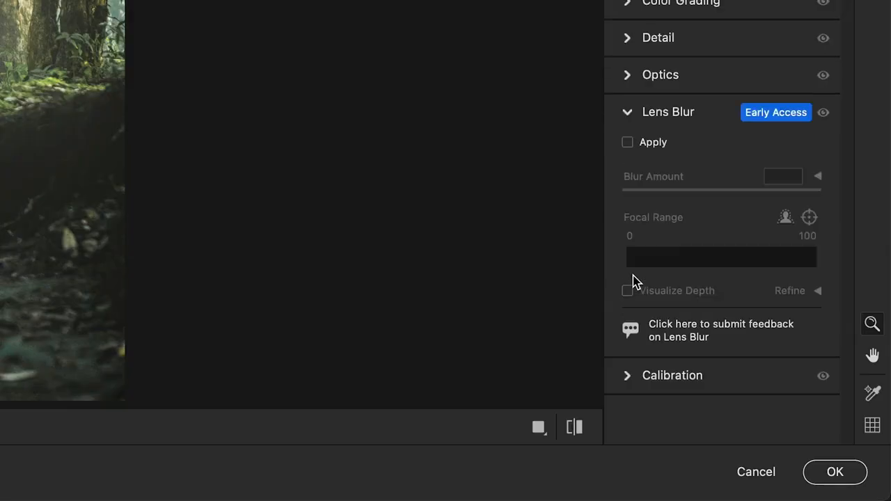
# - Enable Lens Blur, refine the depth map on the lower-left foreground, and commit the edits as a smart filter
pyautogui.click(627, 142)
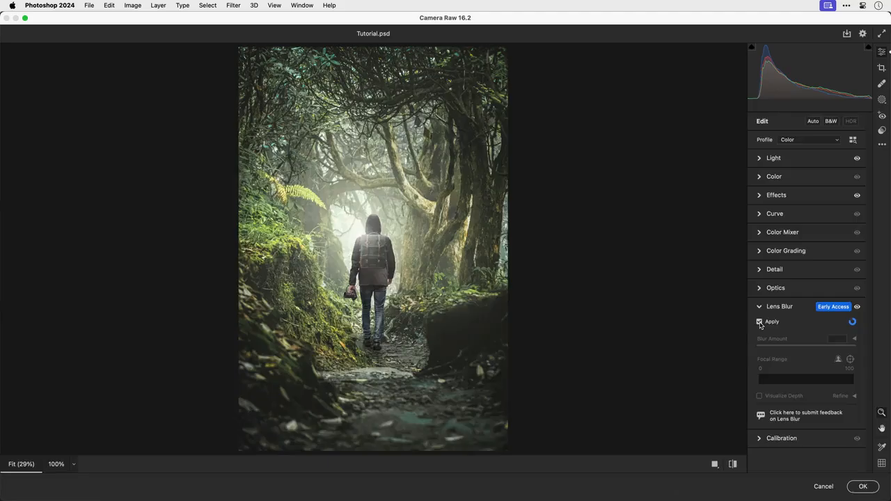
pyautogui.click(761, 322)
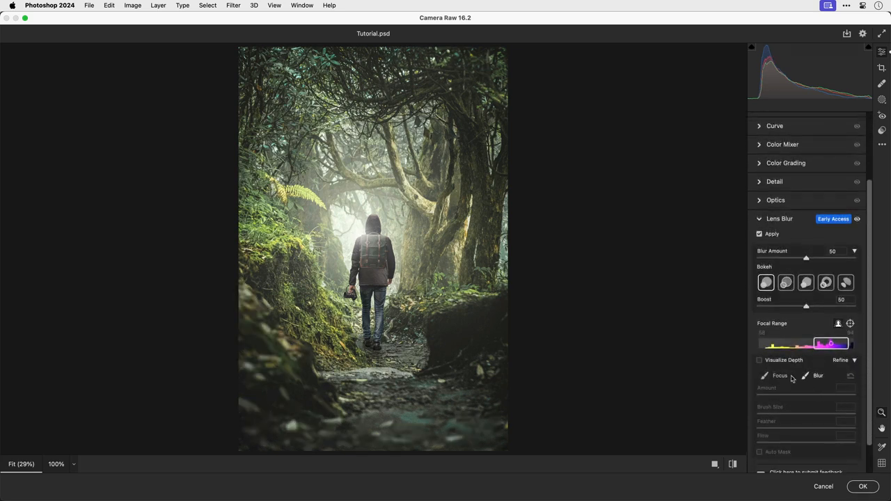
pyautogui.click(761, 359)
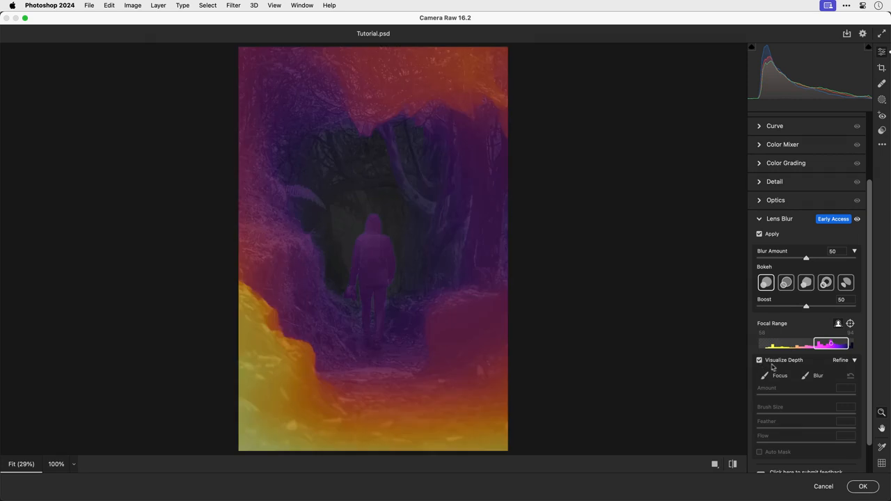
pyautogui.click(806, 376)
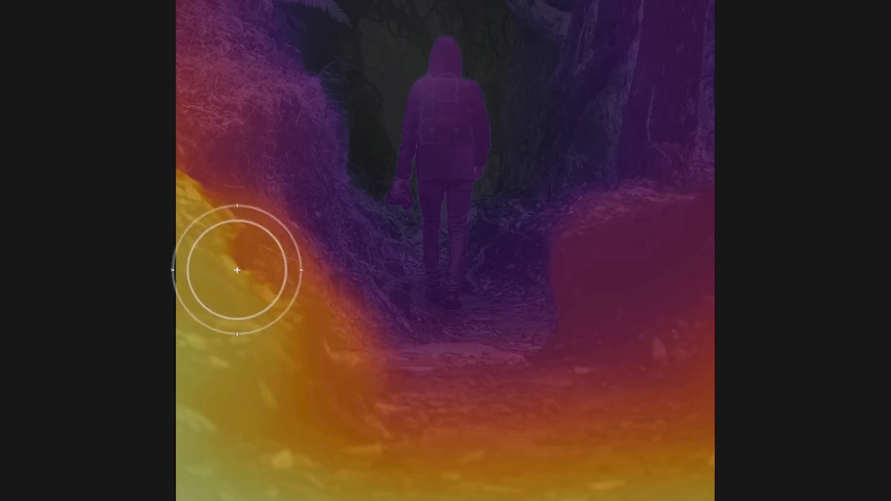
pyautogui.click(761, 359)
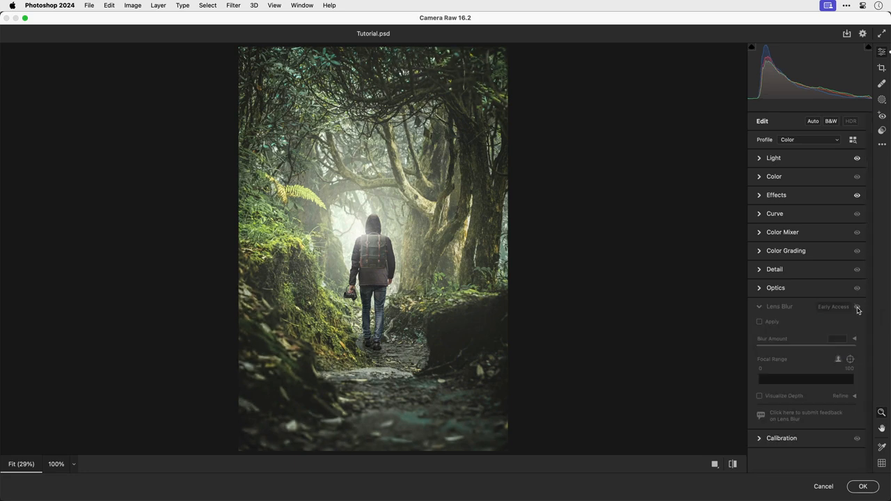
pyautogui.click(864, 486)
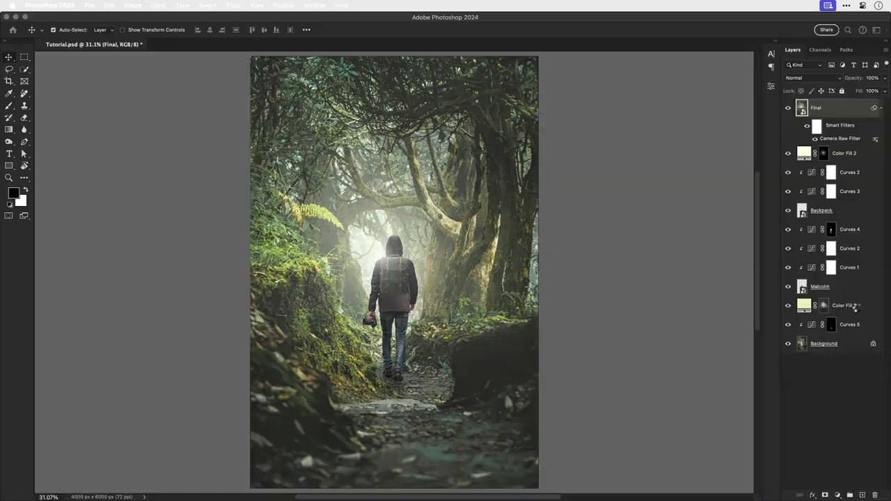